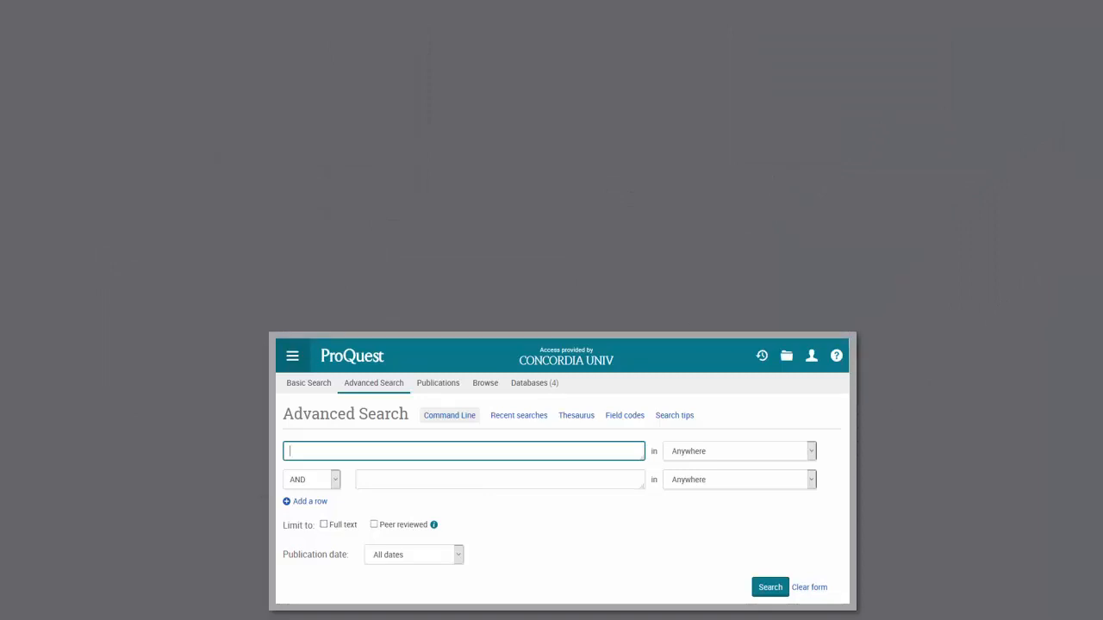
Step: Enter "Business ethics" as the query in the first Advanced Search row
{"action": "type", "text": "Business ethics"}
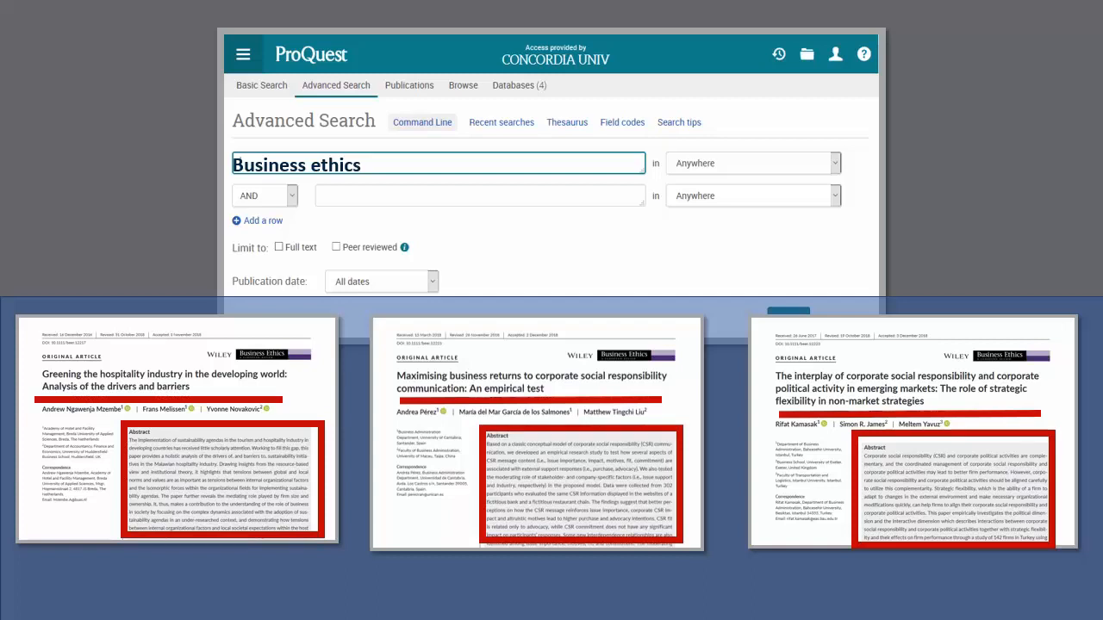
{"action": "left_click", "coordinate": [832, 317]}
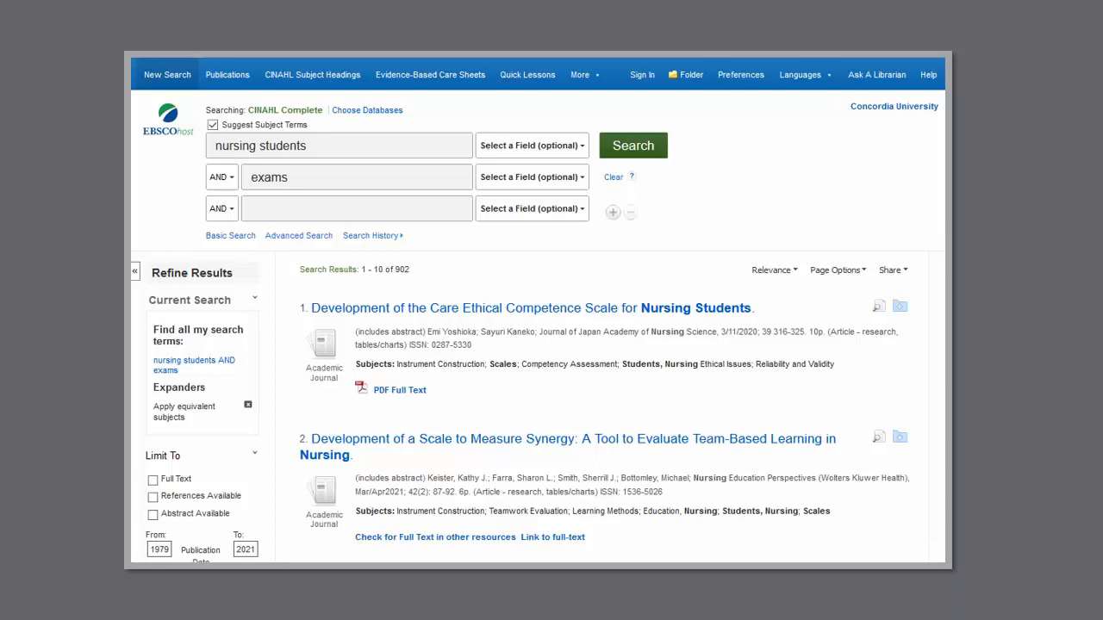
{"action": "mouse_move", "coordinate": [399, 389]}
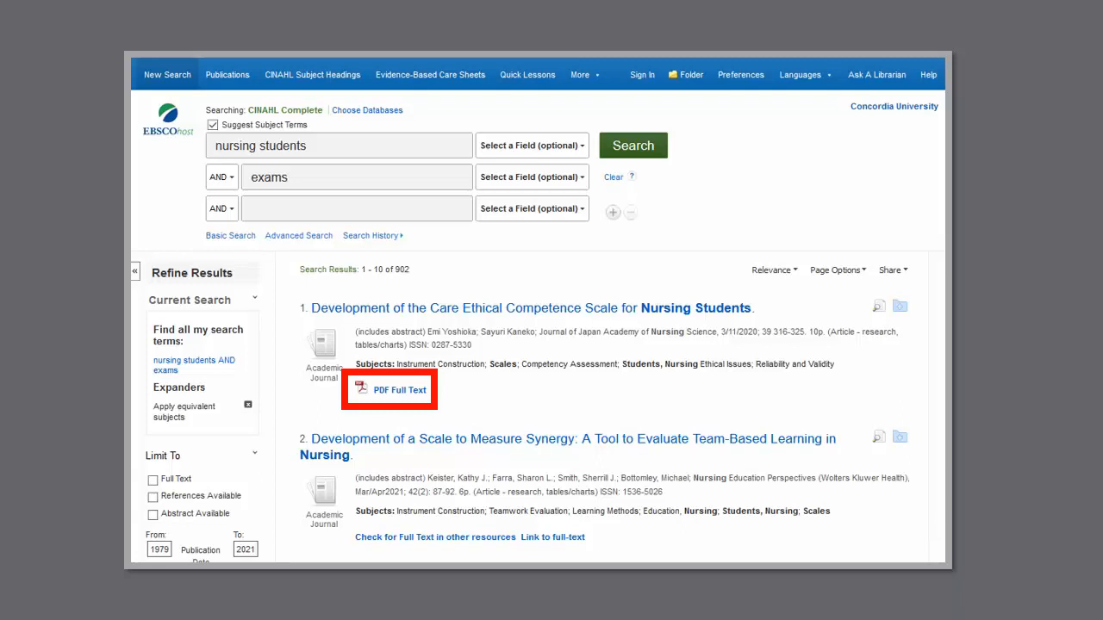